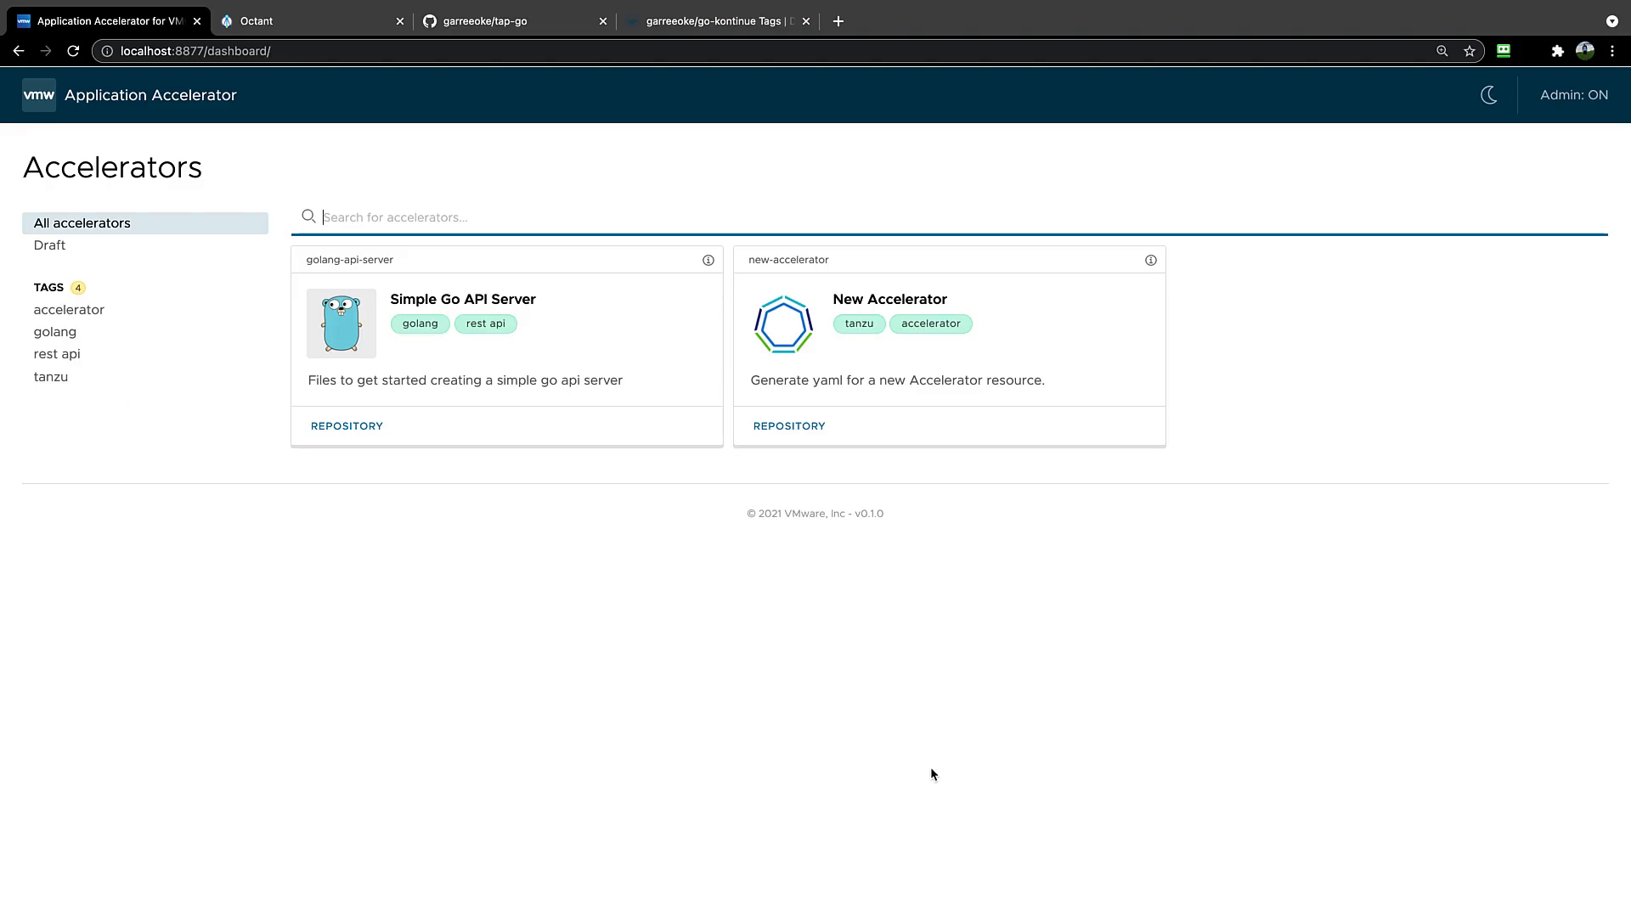
mouse_move(597, 578)
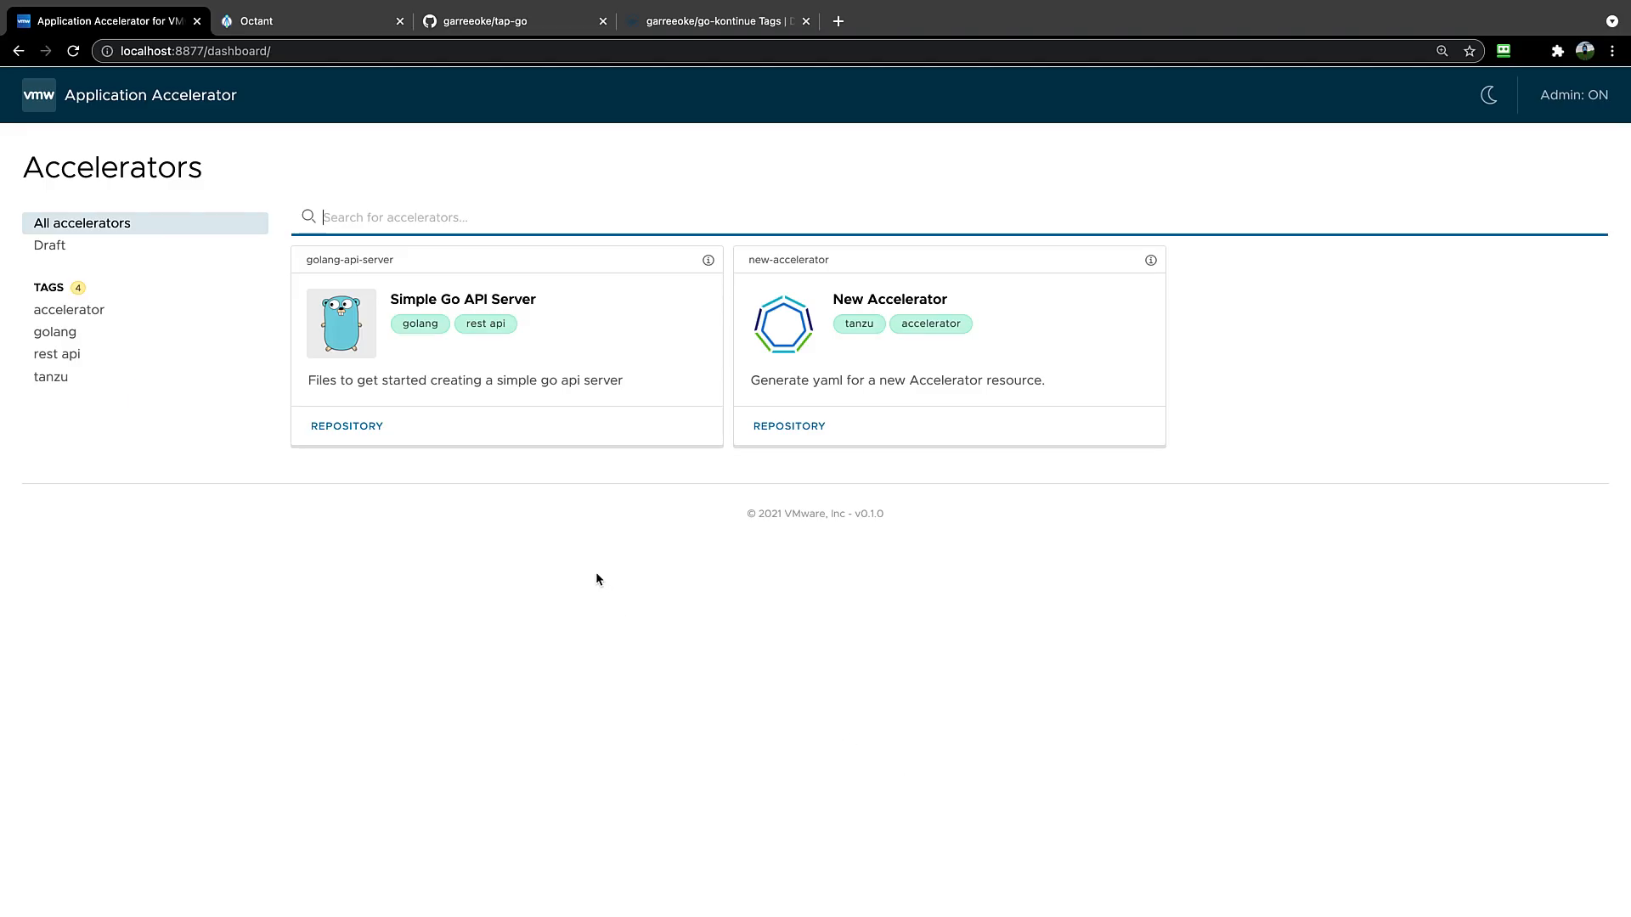
Step: Choose the Simple Go API Server accelerator from the dashboard to start a new project
click(462, 299)
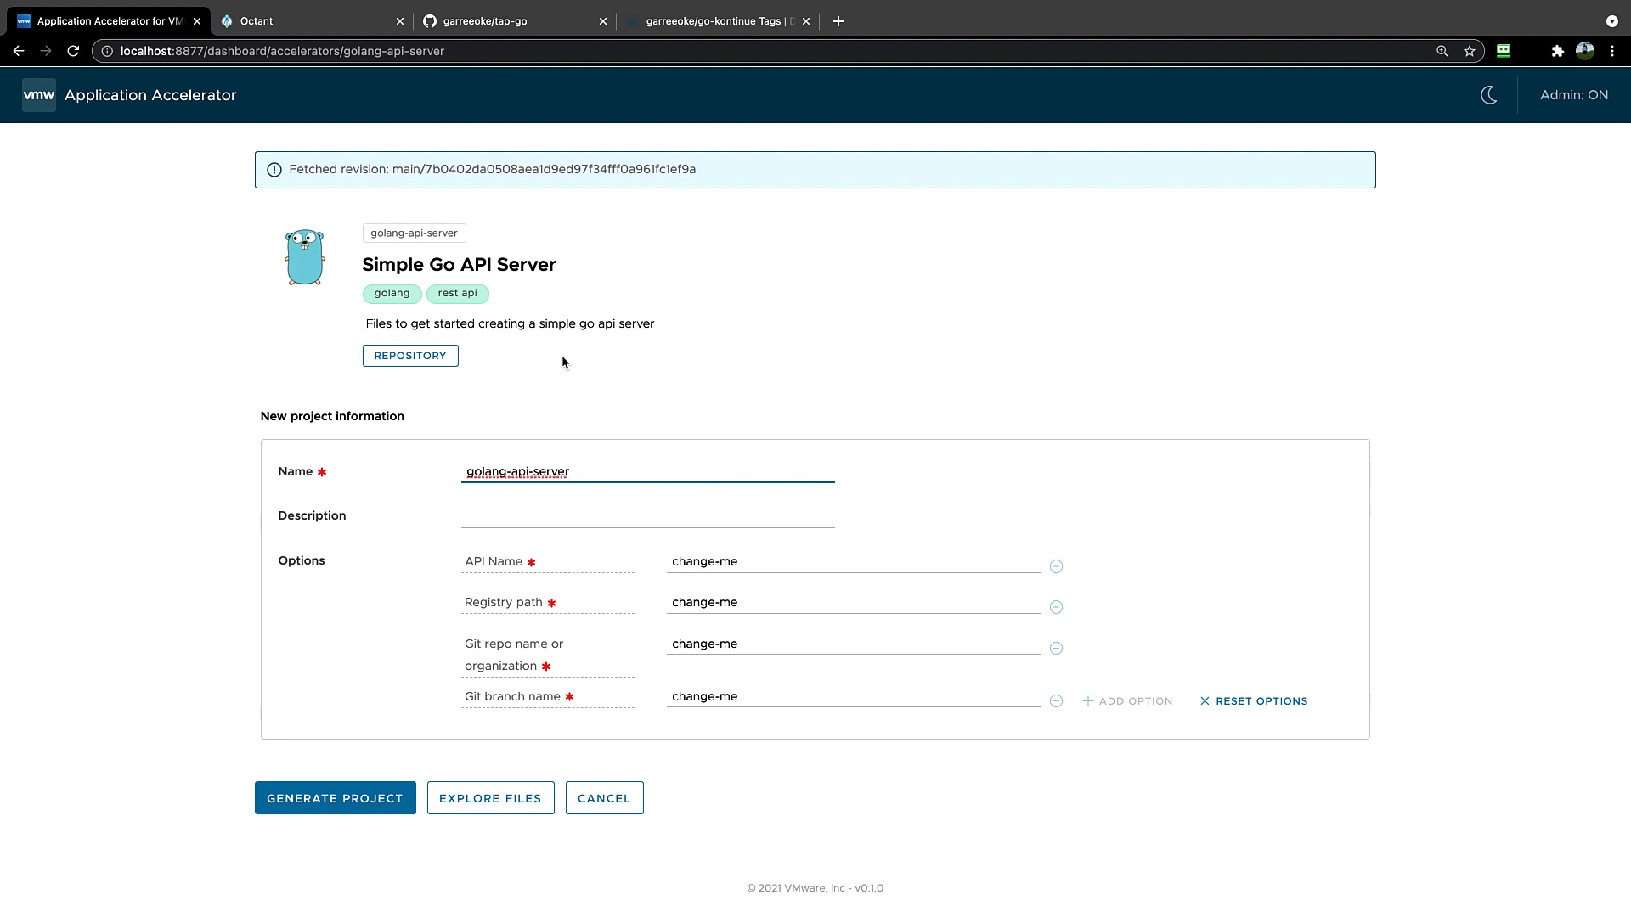
Step: Explore the generated files and view k8s/workload.yaml with the tap-go2 Workload definition
click(490, 799)
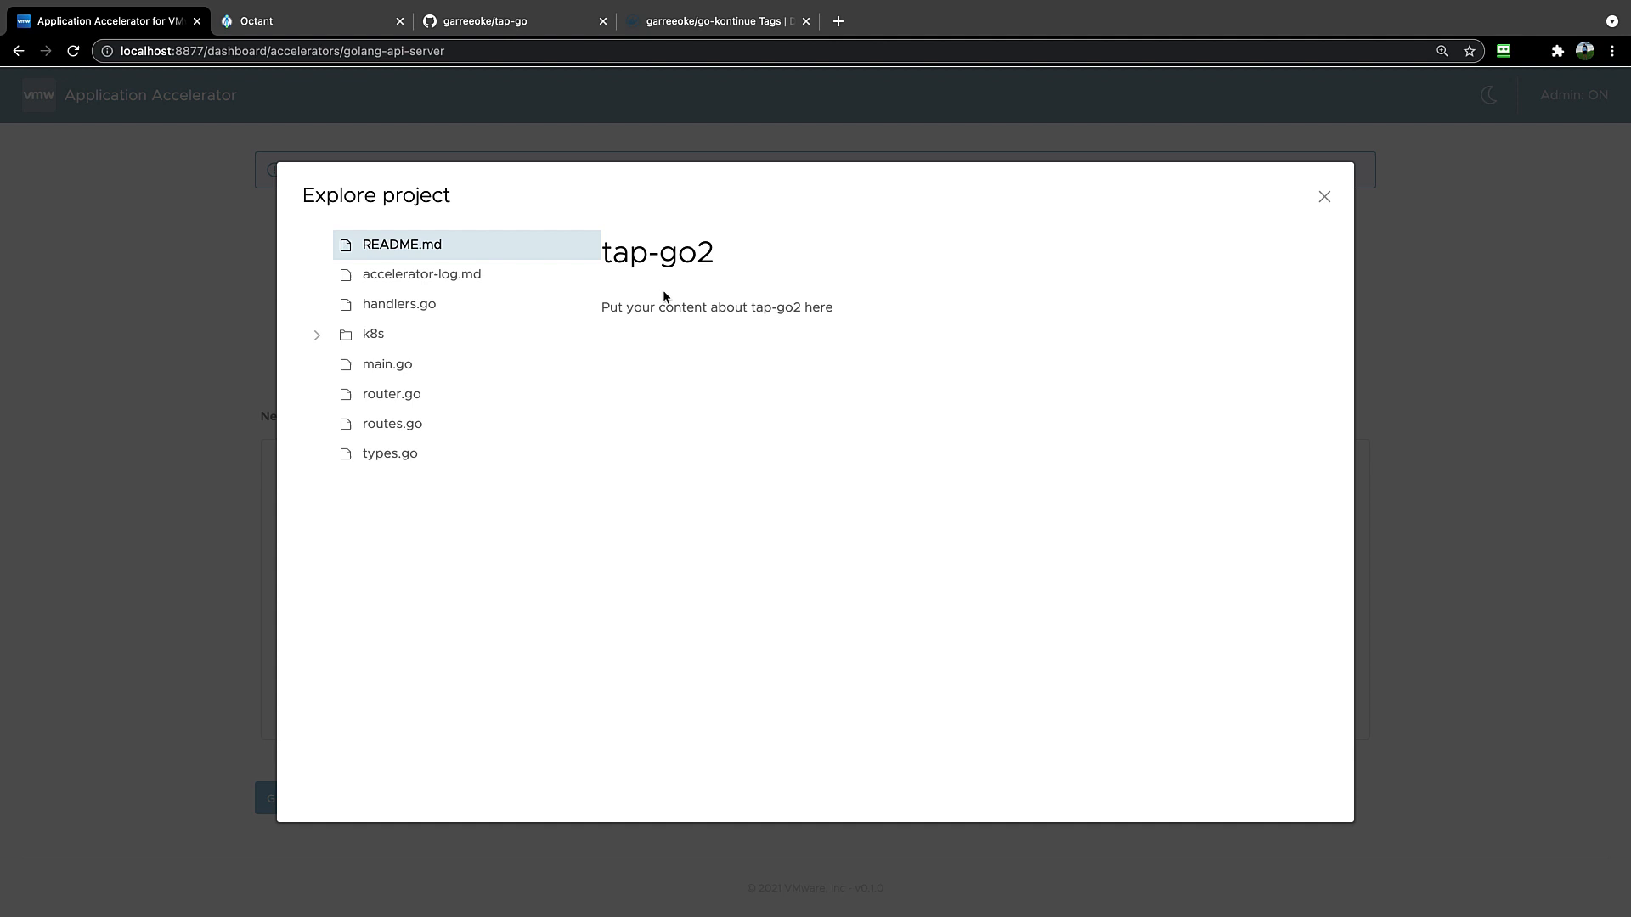
mouse_move(525, 404)
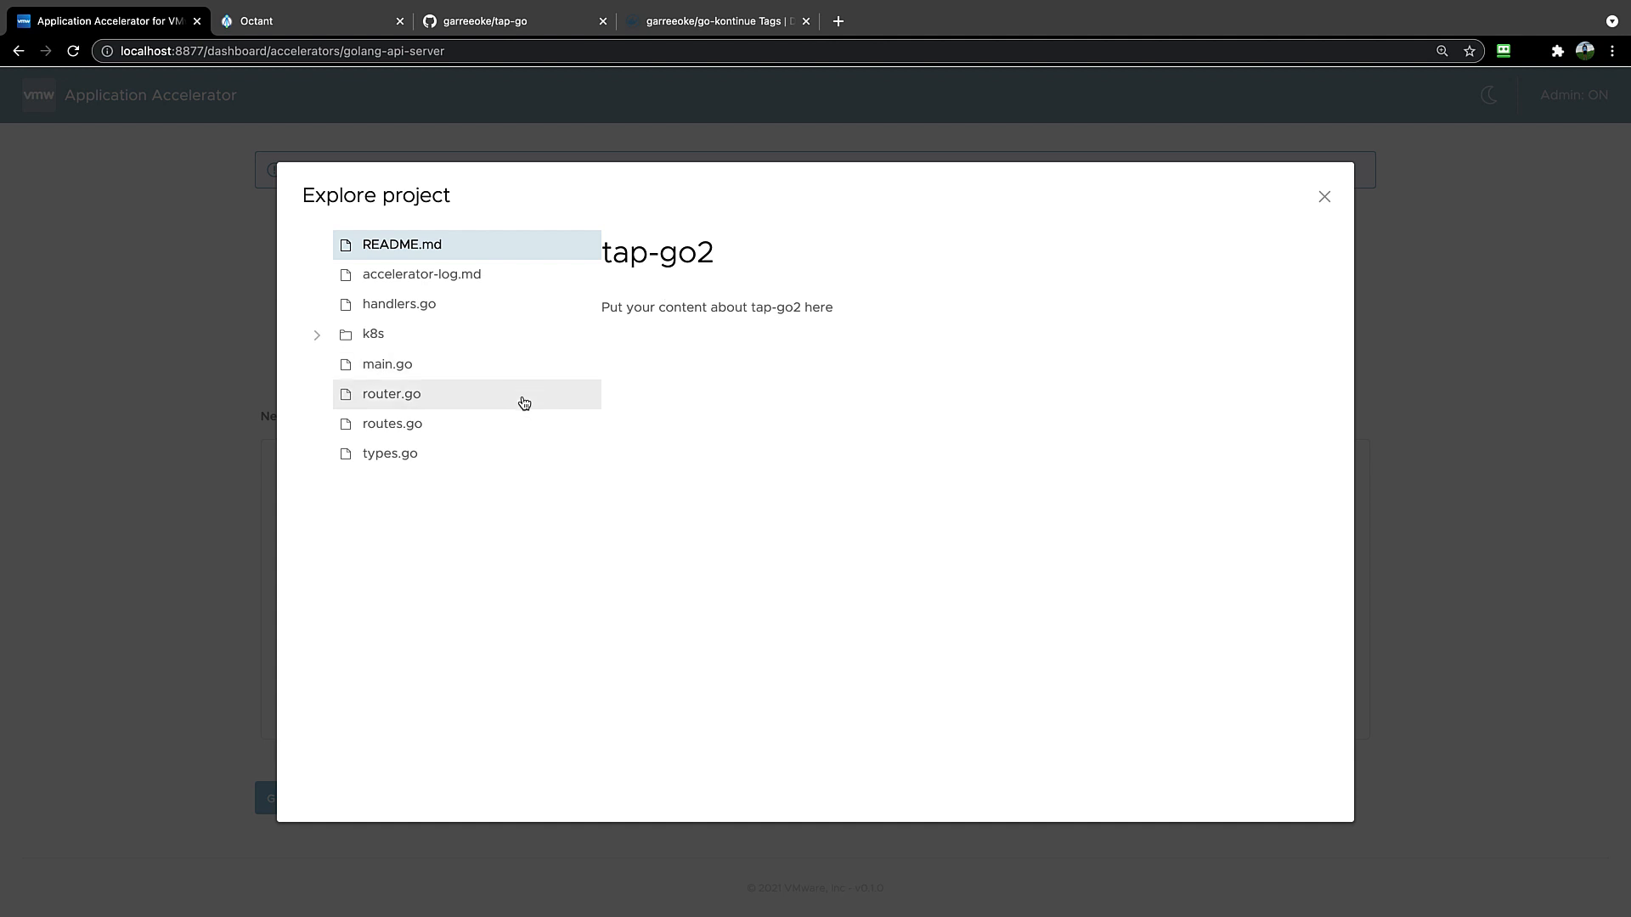
mouse_move(318, 343)
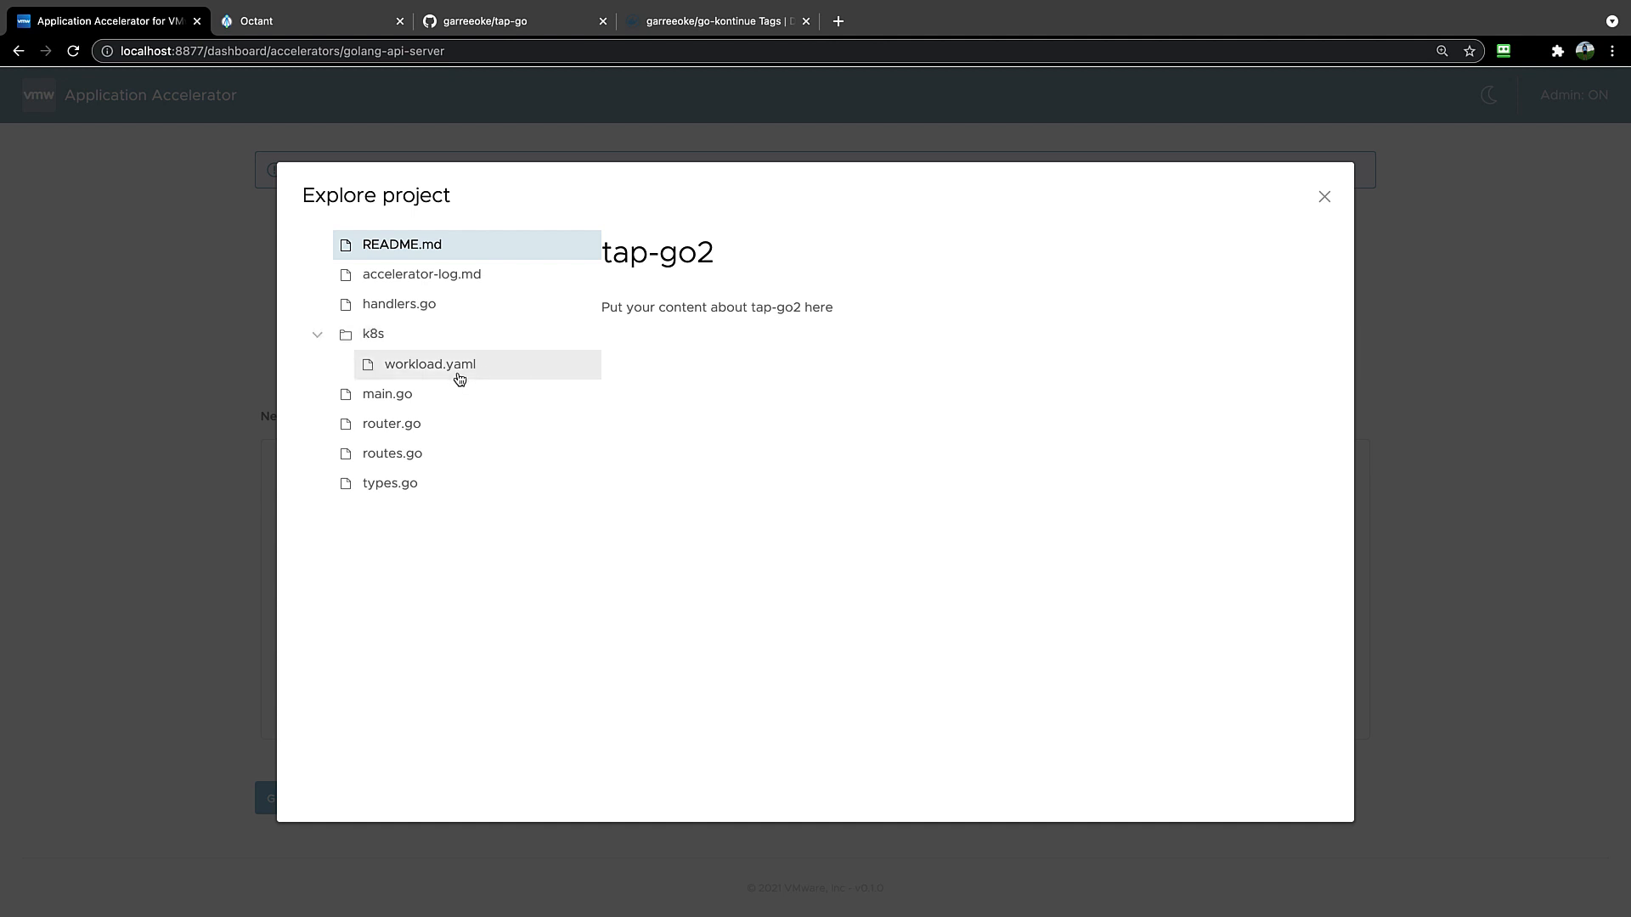
click(430, 364)
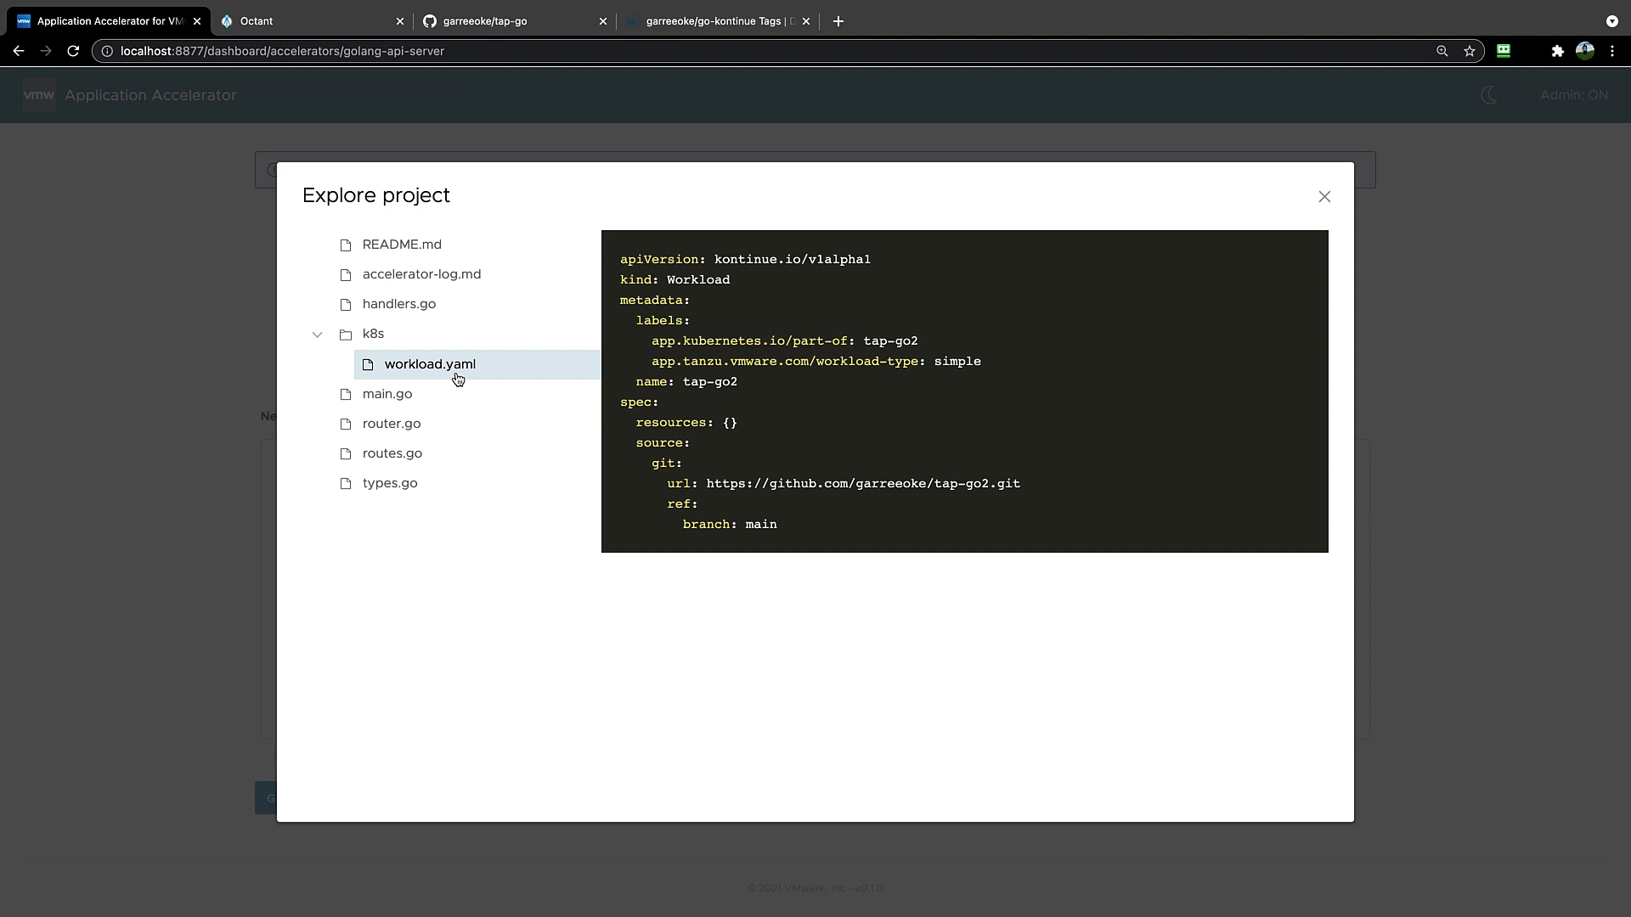
mouse_move(1332, 195)
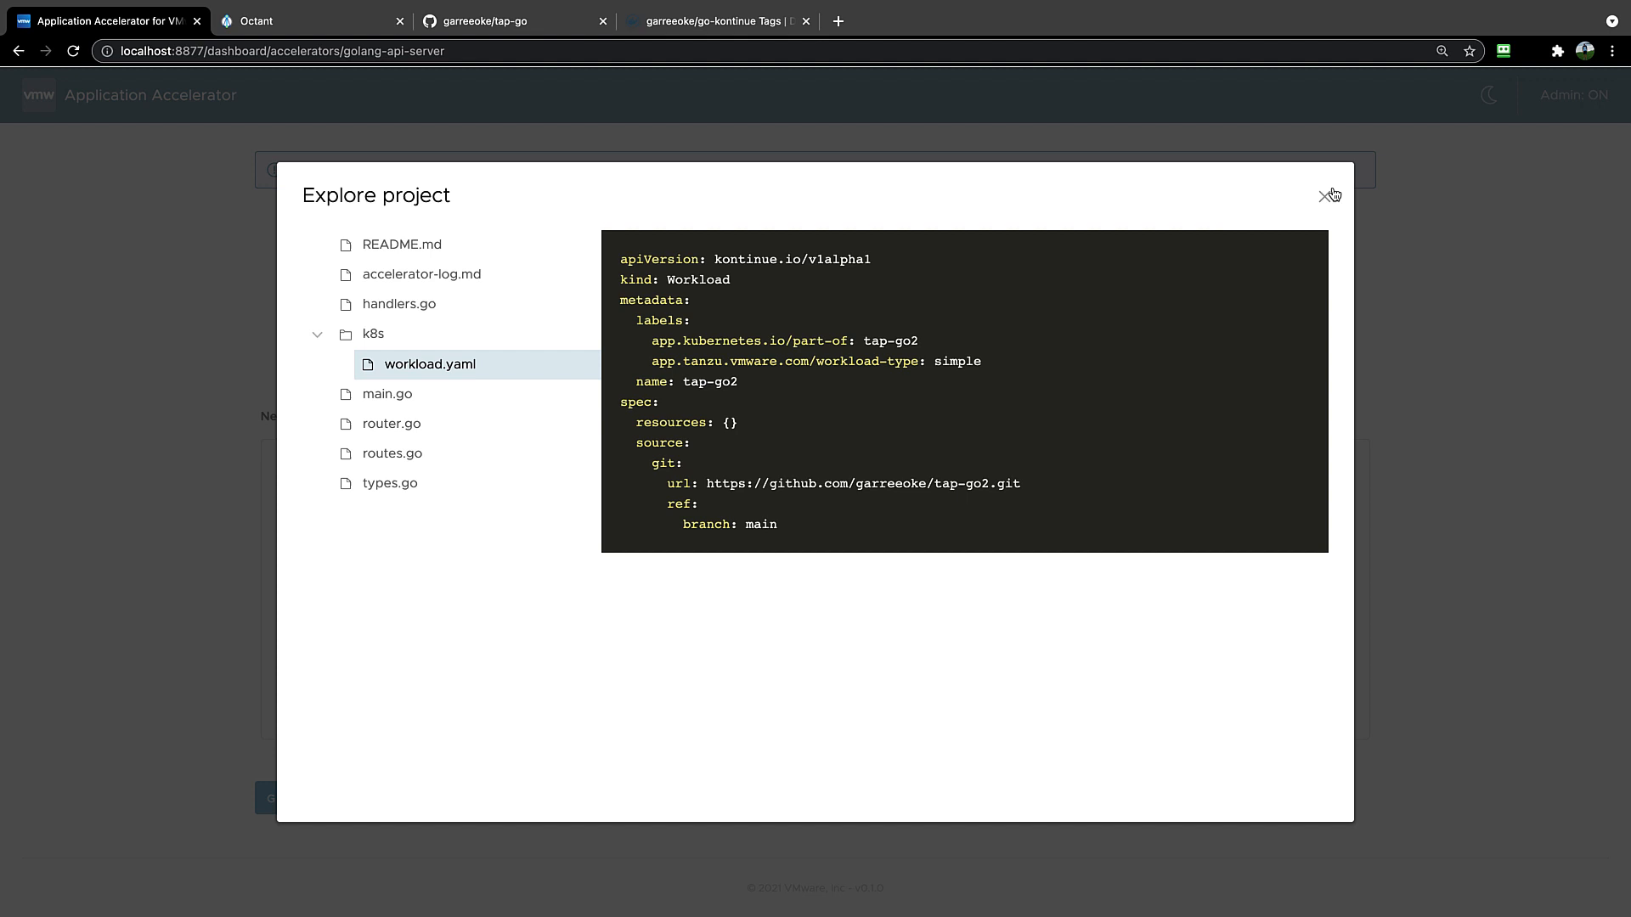
Step: Dismiss the Explore project preview and generate the tap-go project with the chosen options
click(1329, 194)
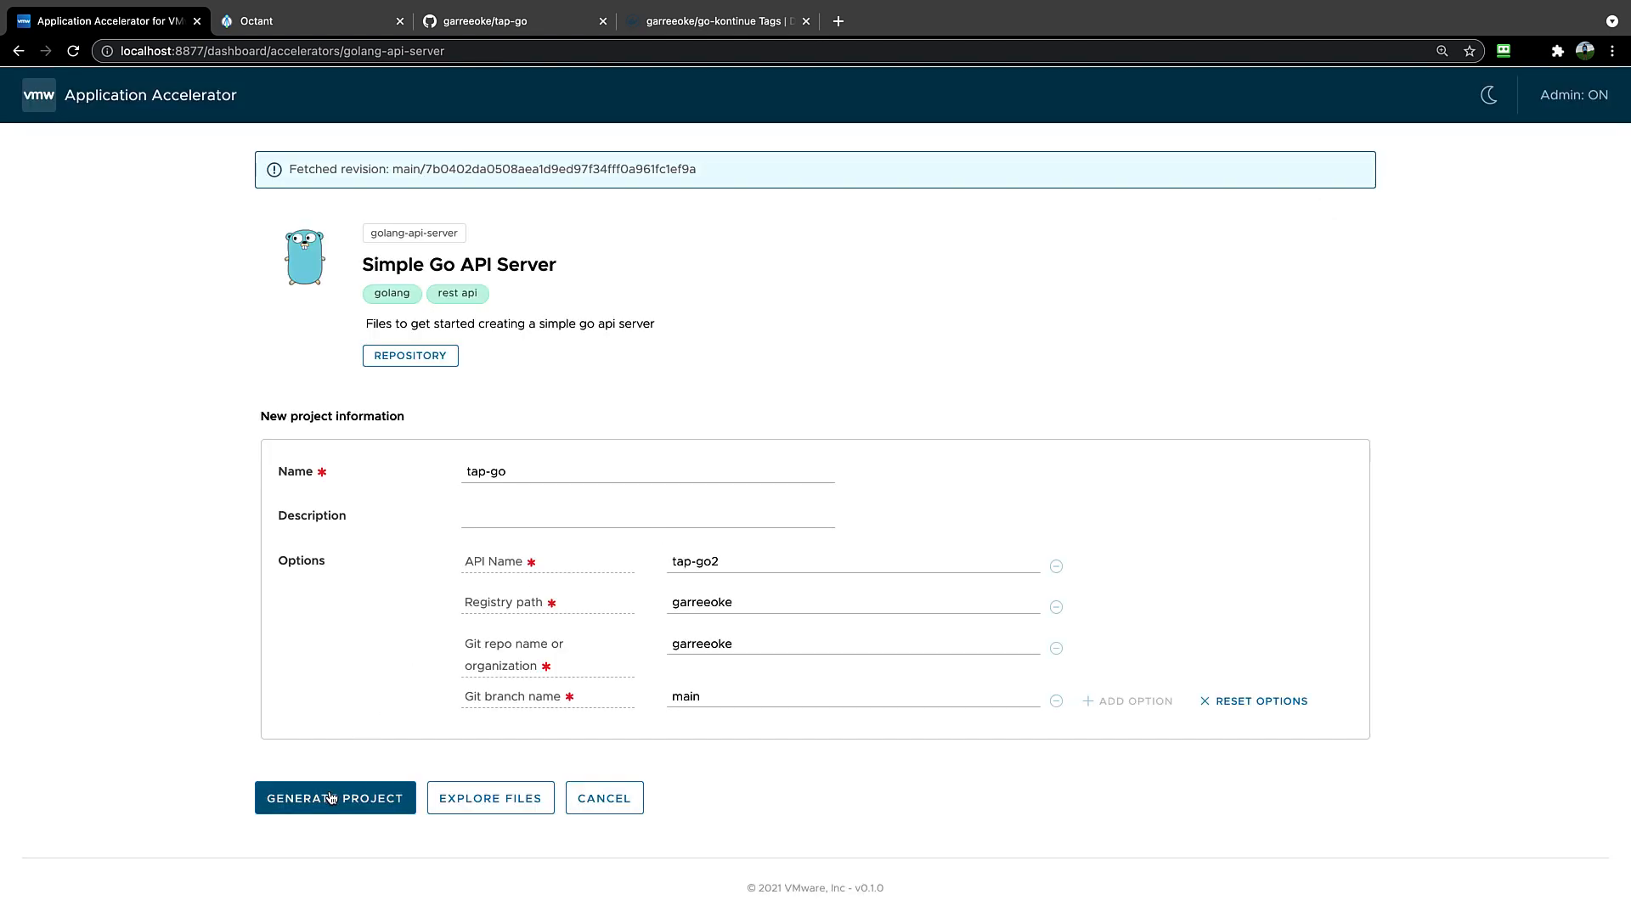
click(335, 799)
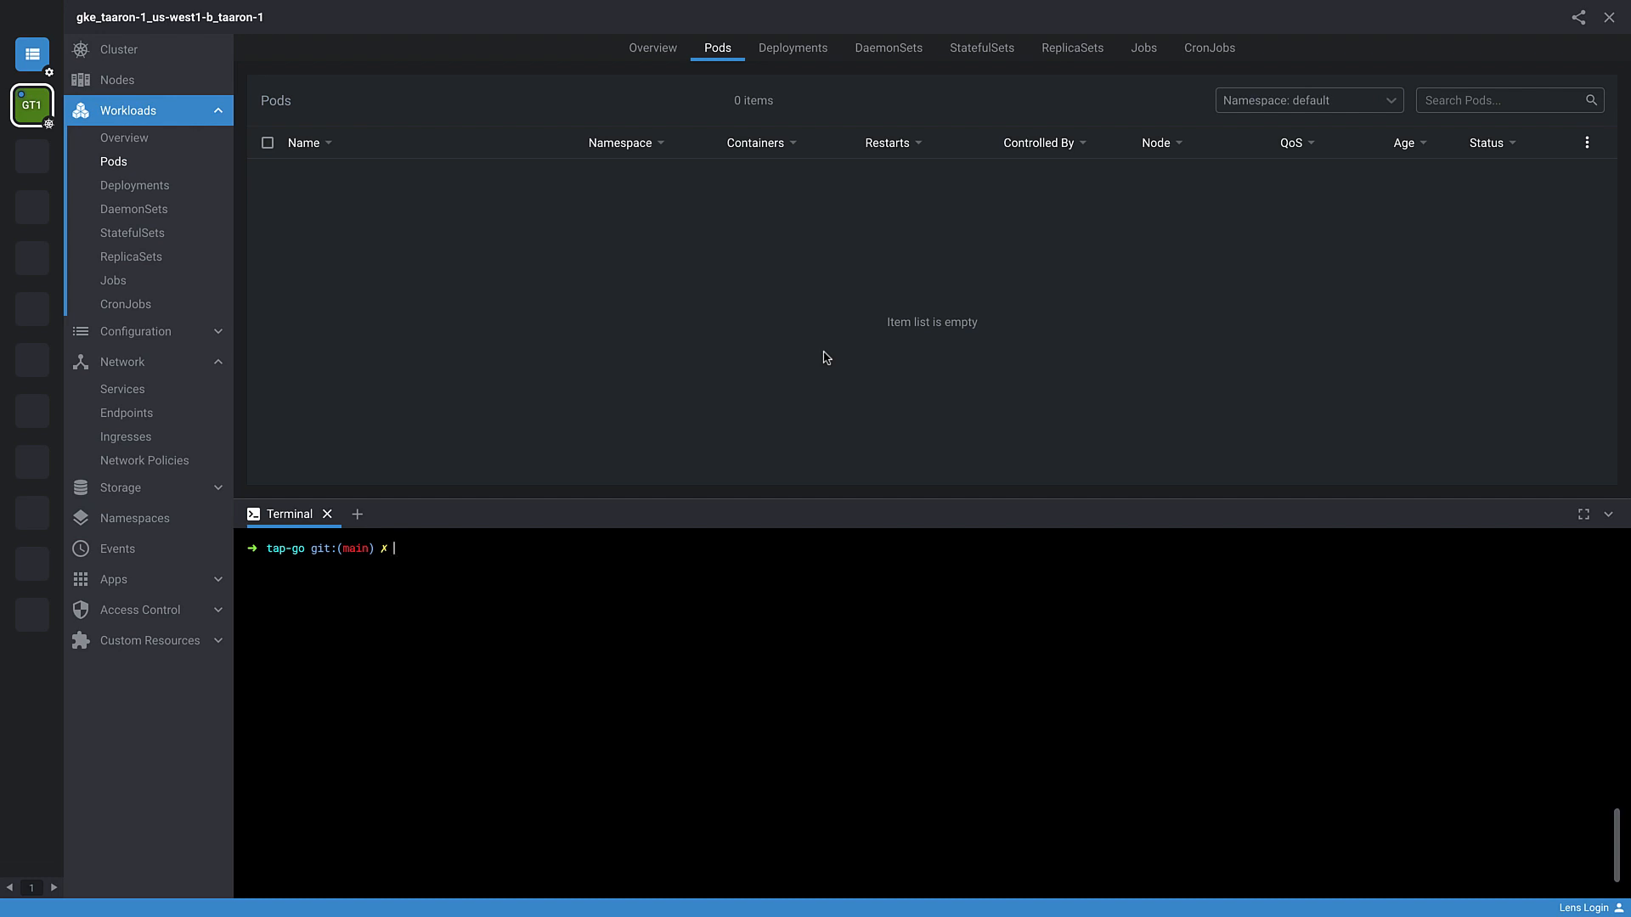
Step: Create the tap-go workload with 'tanzu apps workloads create -f k8s/workload.yaml', confirm y, and view the build pod
text(tanzu apps workloads create -f k8s/workload.yaml)
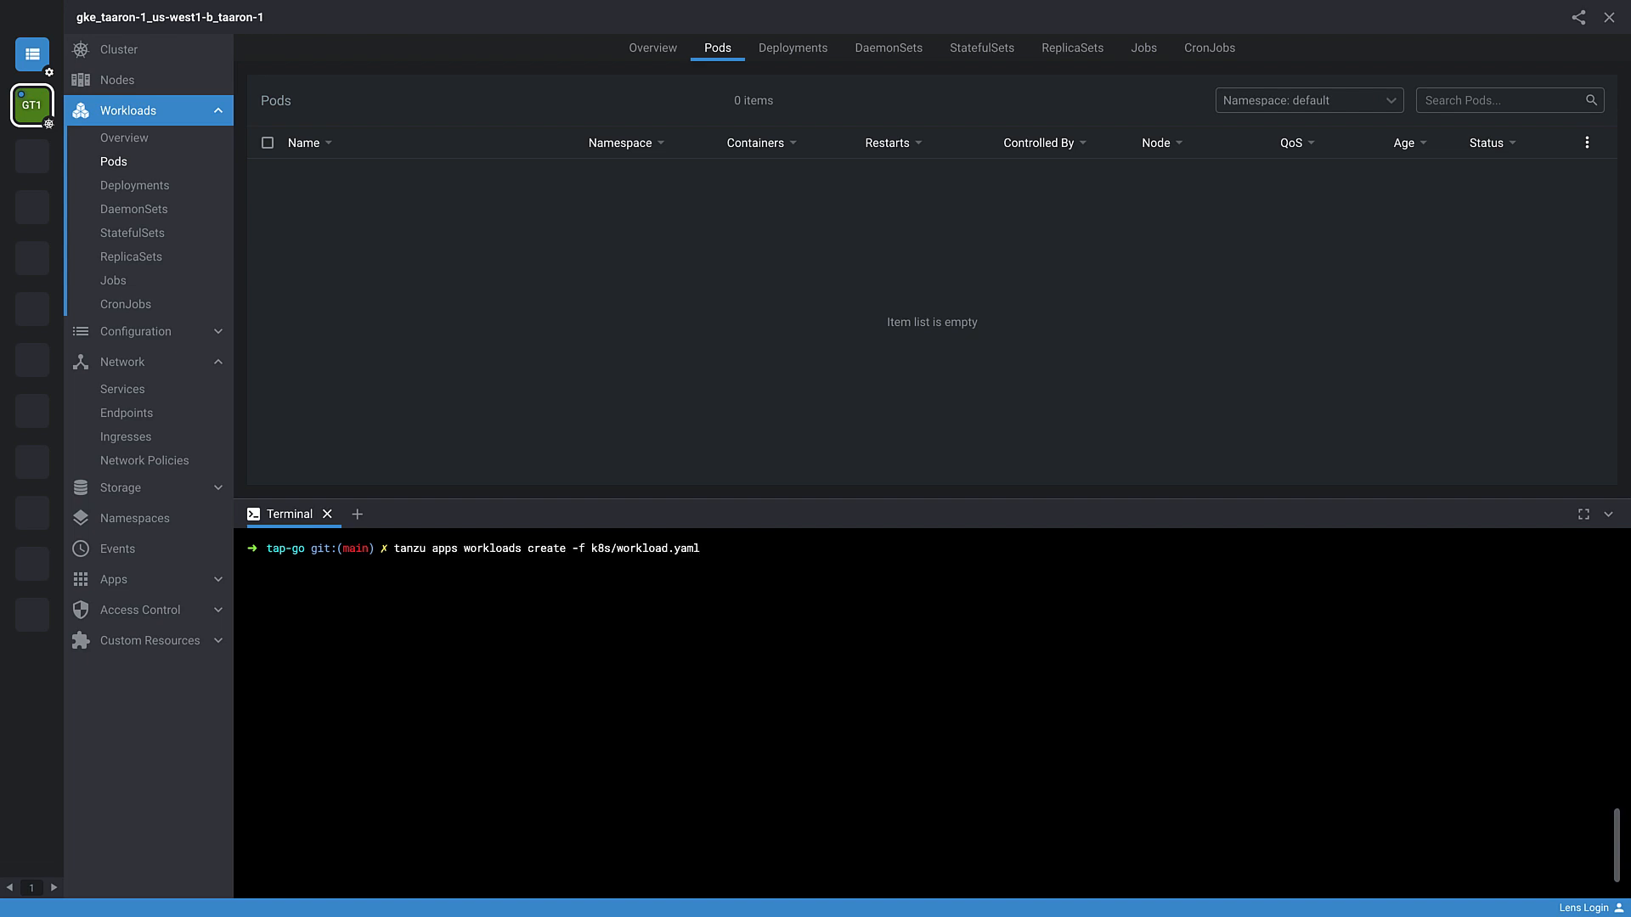
text(y)
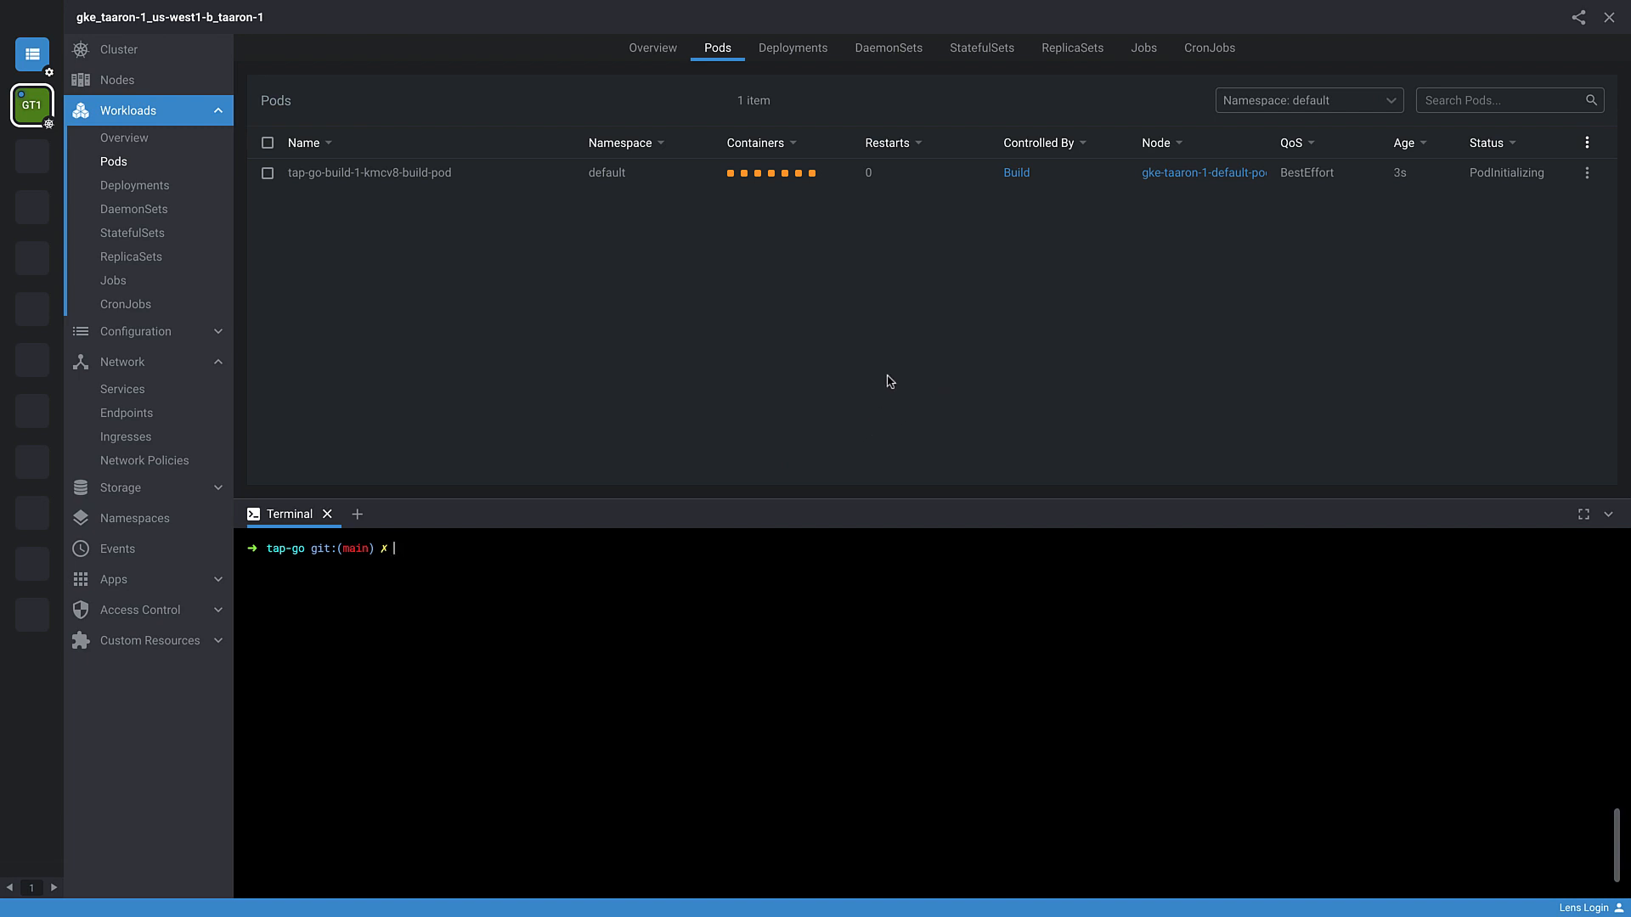
click(368, 173)
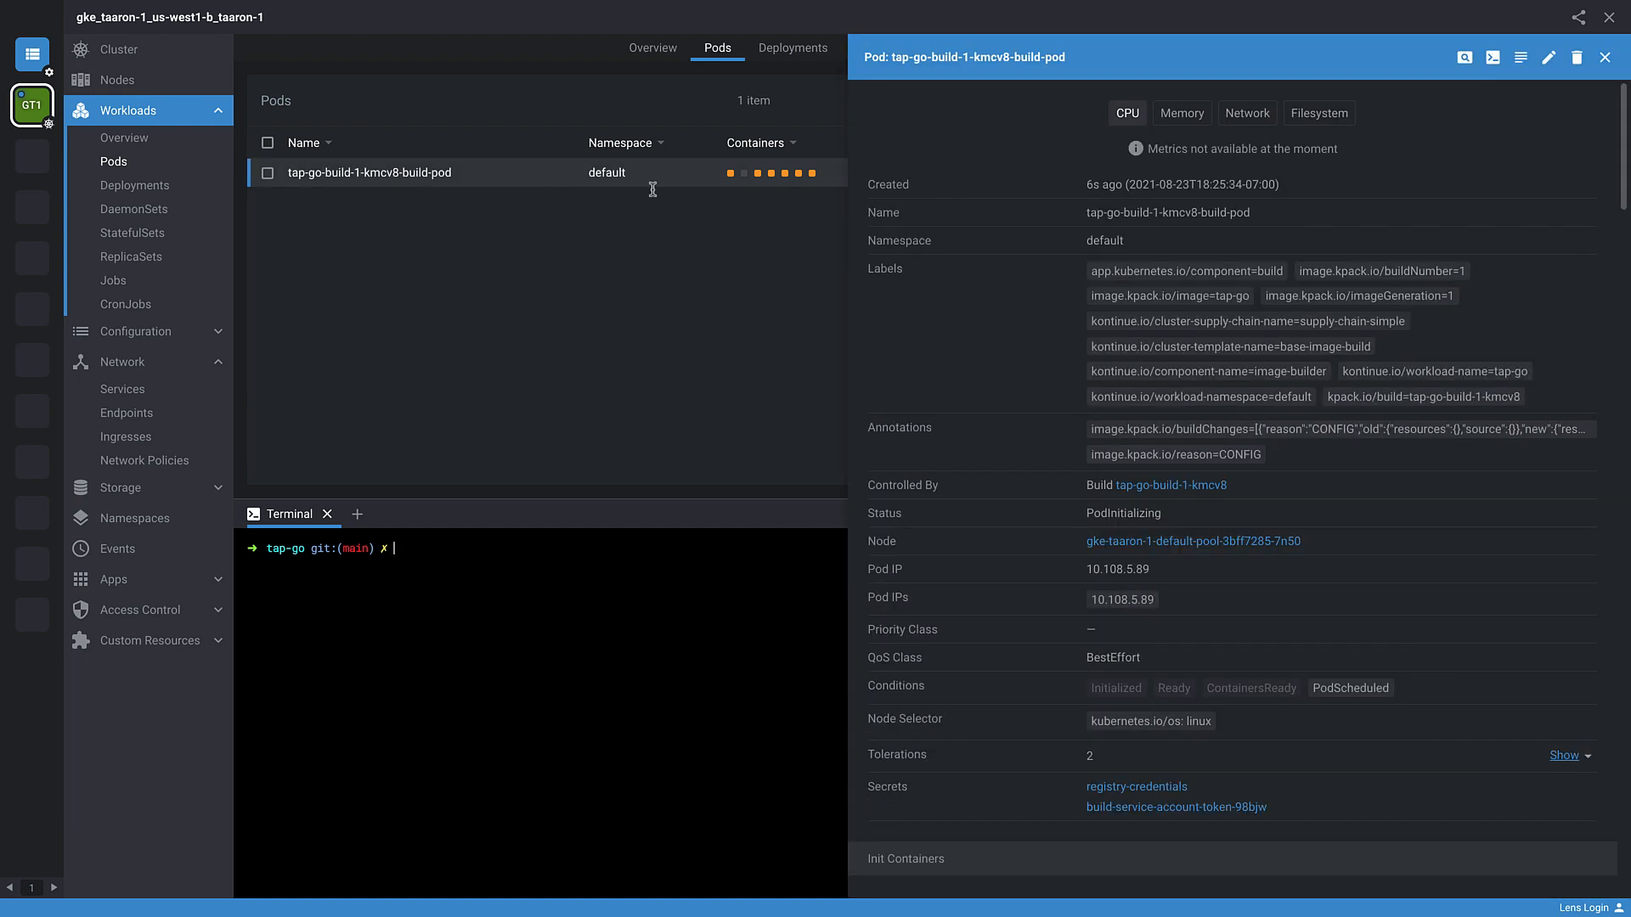
click(1519, 58)
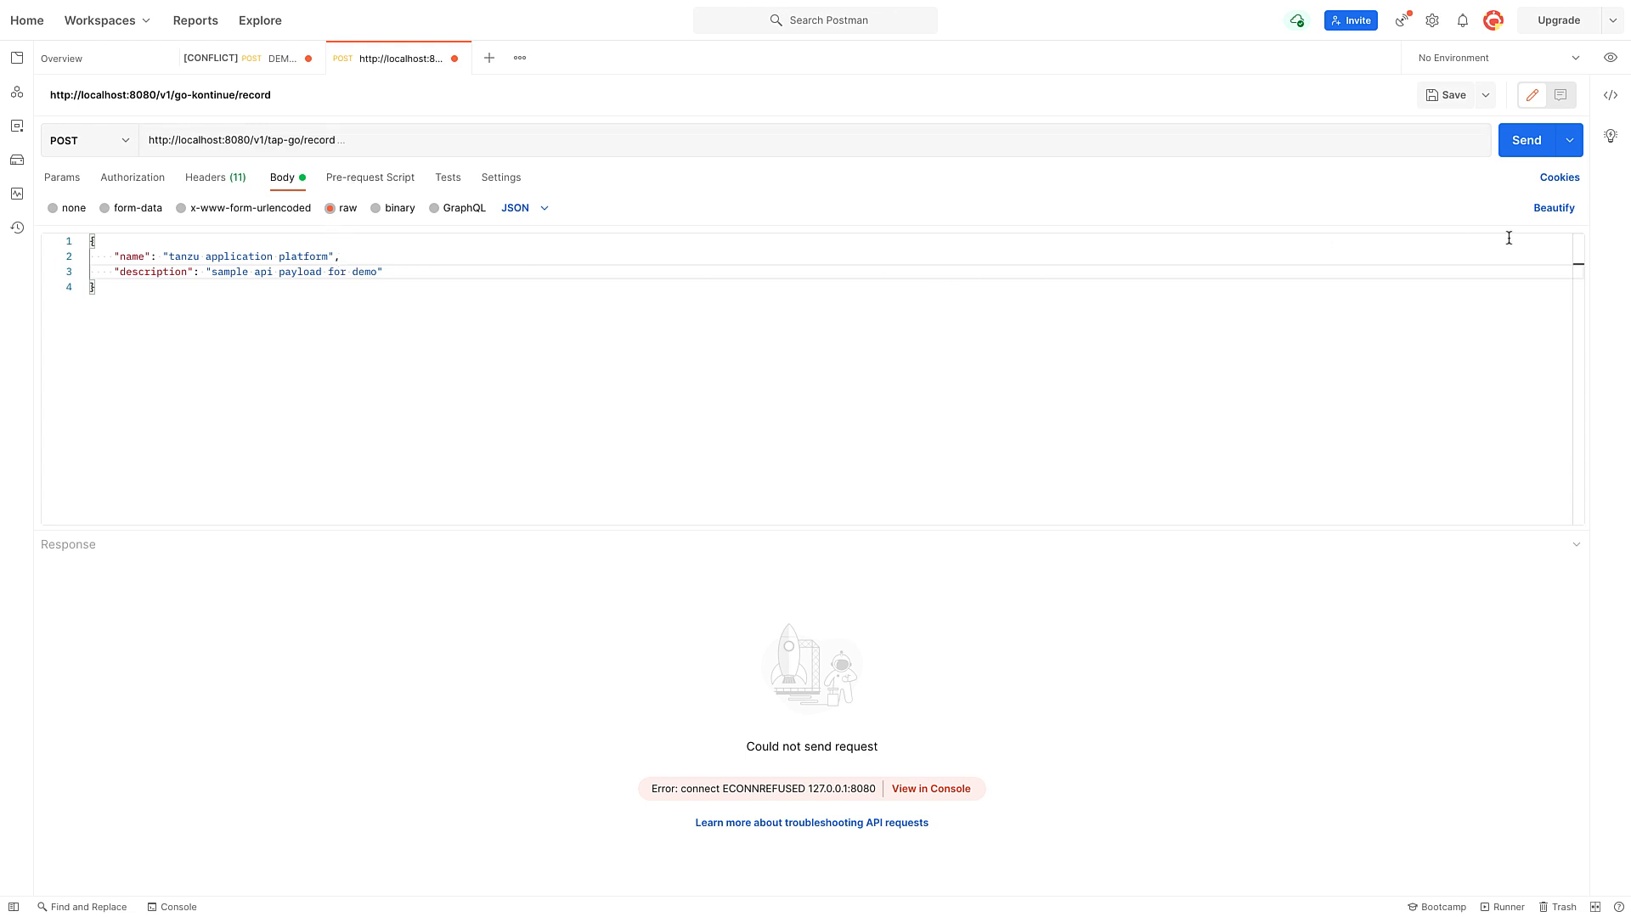
click(1526, 139)
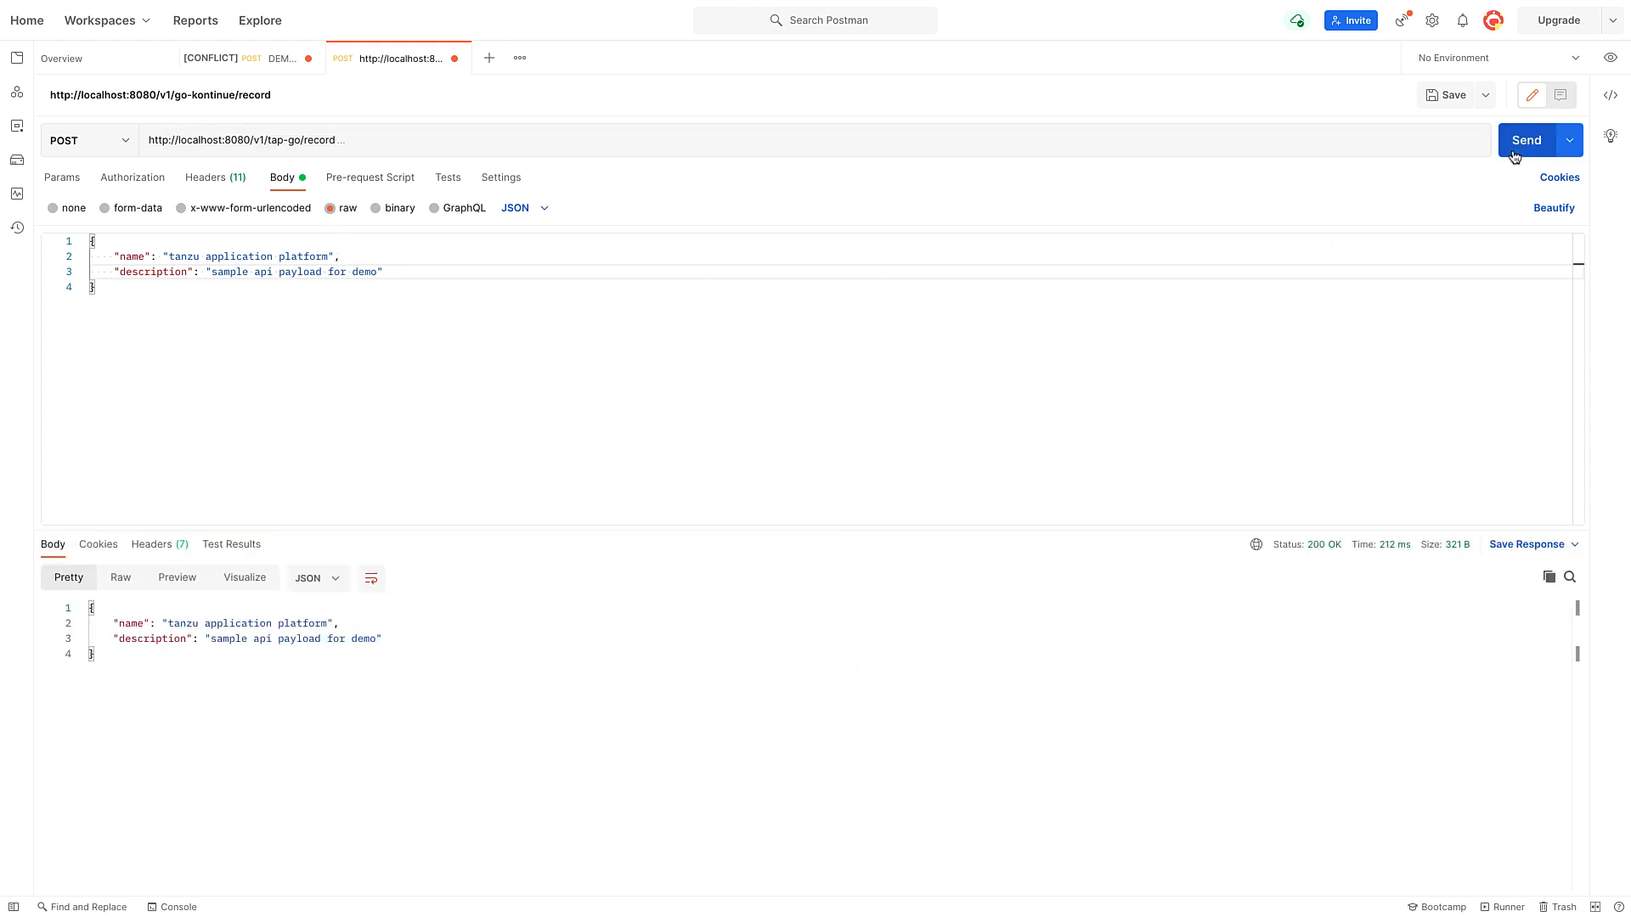